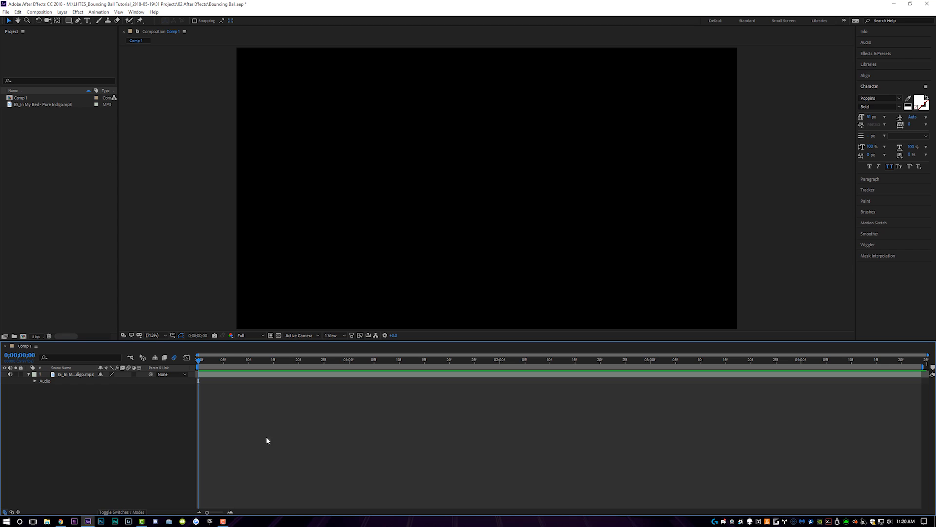
# - Reveal the song layer's audio waveform in the timeline
pyautogui.click(35, 381)
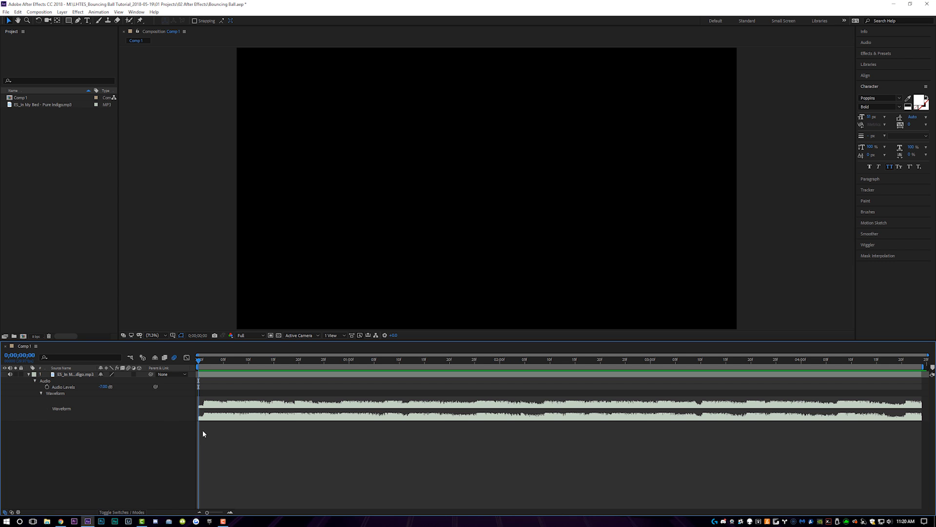
pyautogui.moveTo(286, 461)
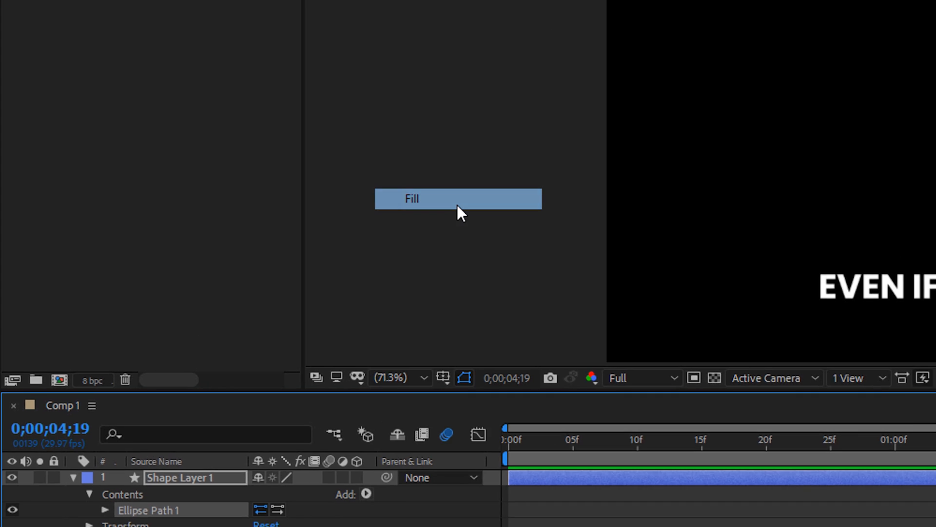
# - Add a white (FFFFFF) fill to the ellipse so it reads as a white ball
pyautogui.click(458, 198)
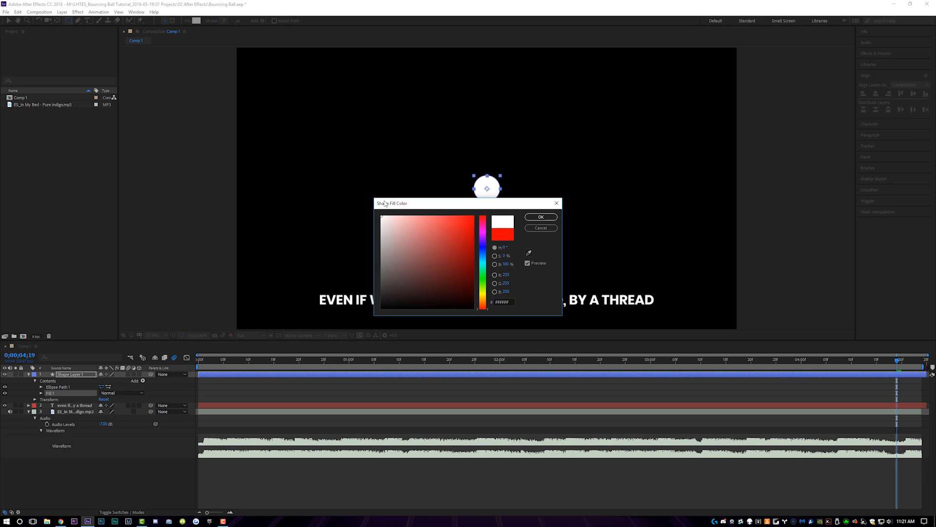
pyautogui.click(540, 217)
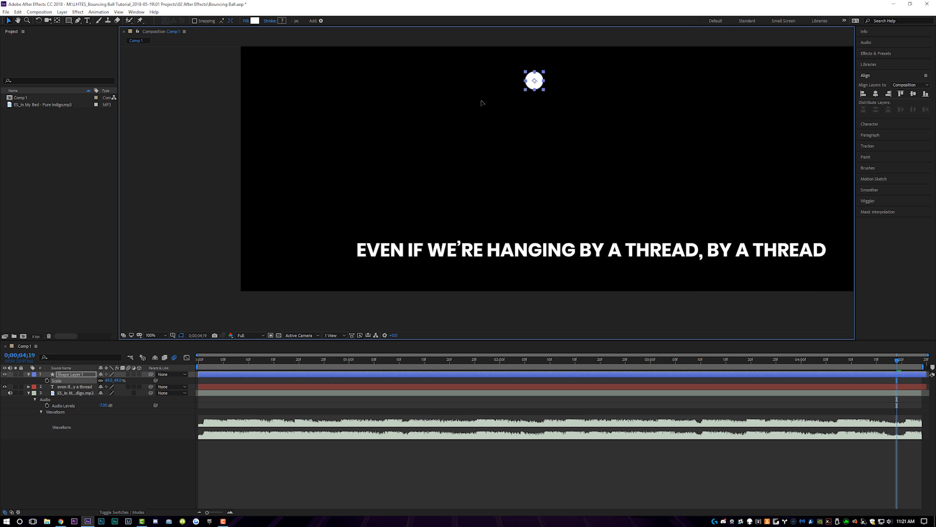
# - Place the ball just above the word EVEN and reveal its Position property
pyautogui.moveTo(534, 79); pyautogui.dragTo(368, 230)
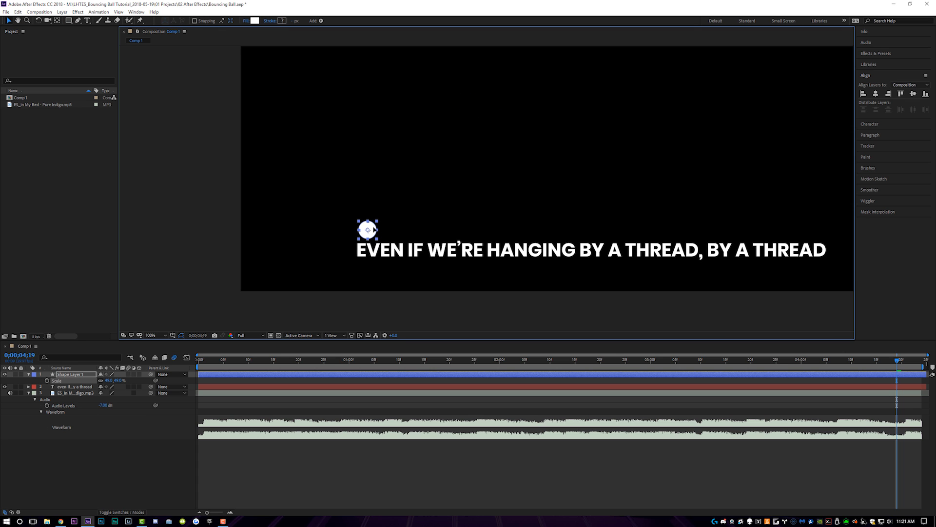
pyautogui.press('Home')
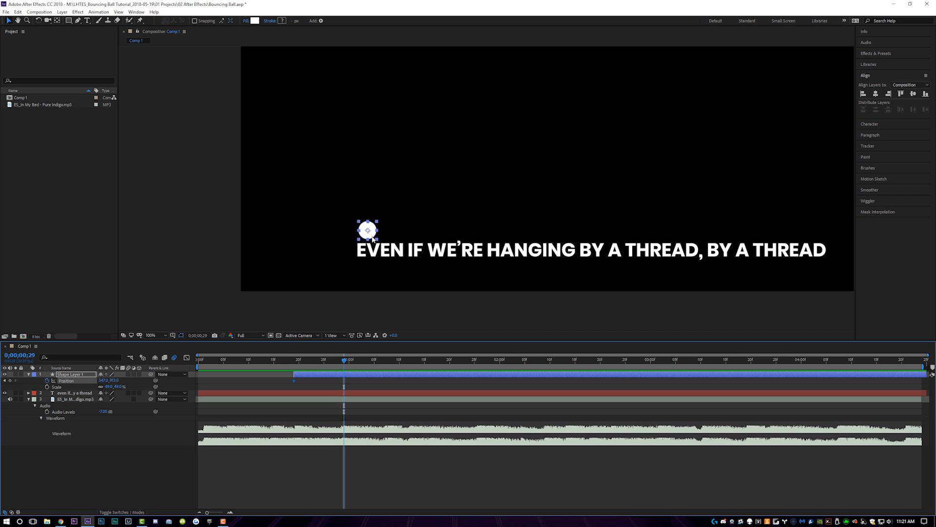
# - Keyframe the ball's landings over EVEN and IF, then move later into the song
pyautogui.moveTo(368, 231); pyautogui.dragTo(377, 229)
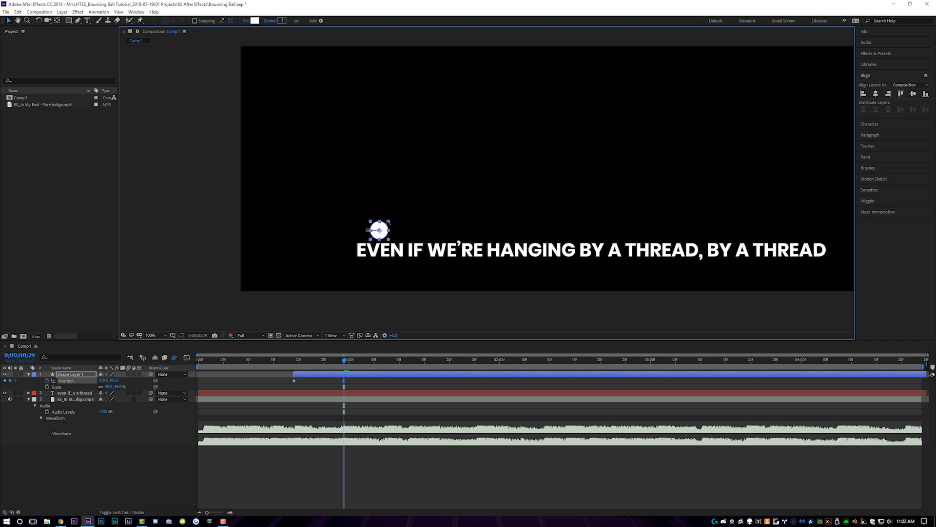
pyautogui.moveTo(378, 228); pyautogui.dragTo(367, 195)
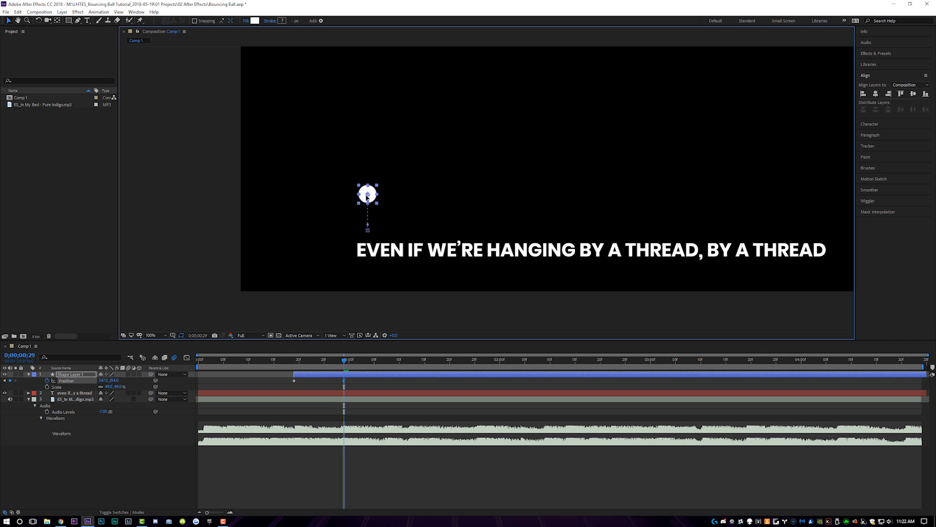
pyautogui.moveTo(368, 194); pyautogui.dragTo(429, 230)
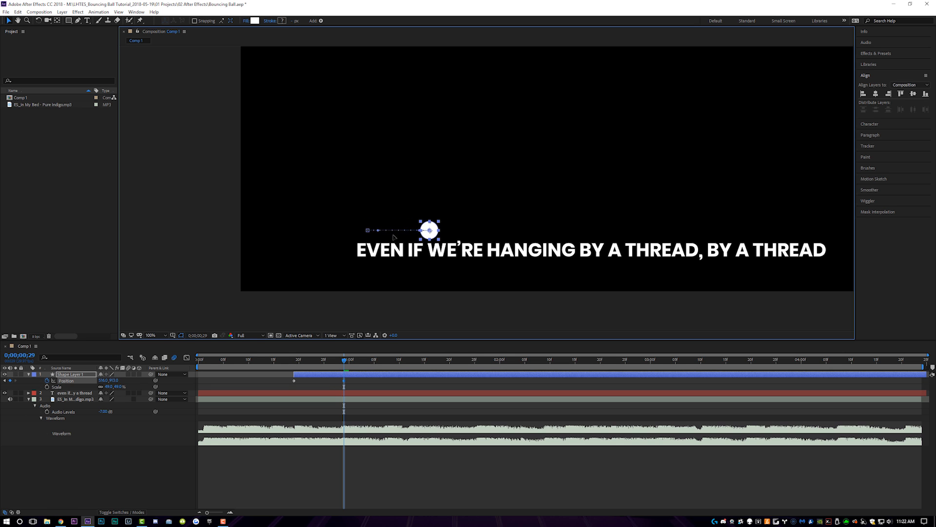
pyautogui.moveTo(430, 229); pyautogui.dragTo(371, 231)
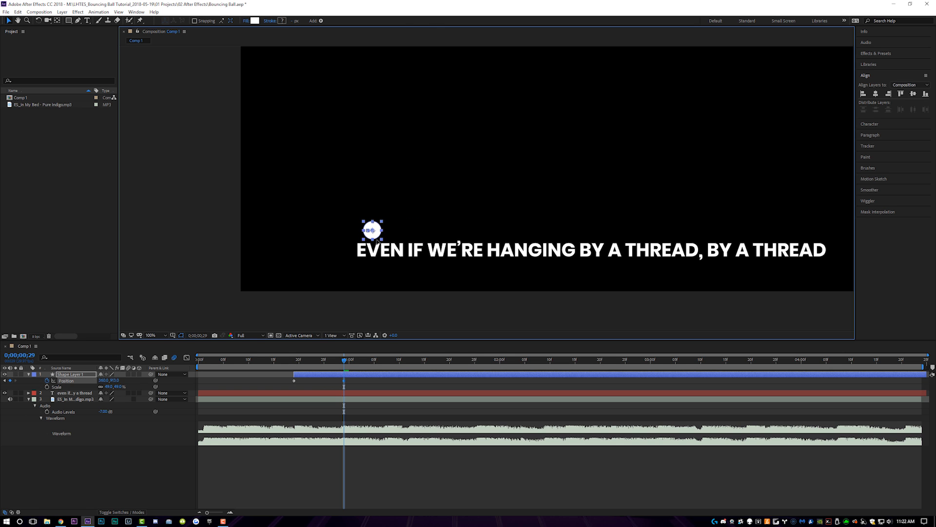
pyautogui.moveTo(372, 230); pyautogui.dragTo(391, 232)
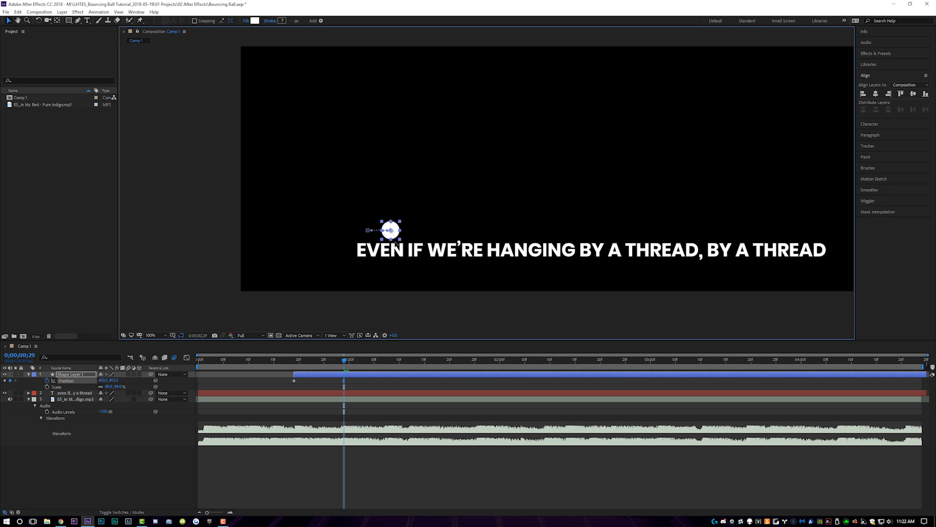
pyautogui.click(394, 359)
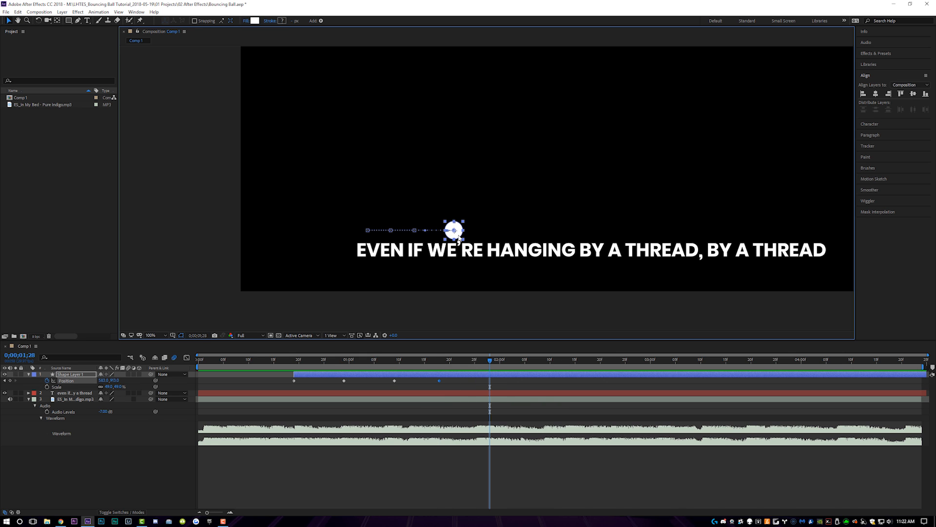
# - Keyframe the ball over HANGING, A, THREAD, BY, A and the last THREAD
pyautogui.moveTo(453, 230); pyautogui.dragTo(507, 230)
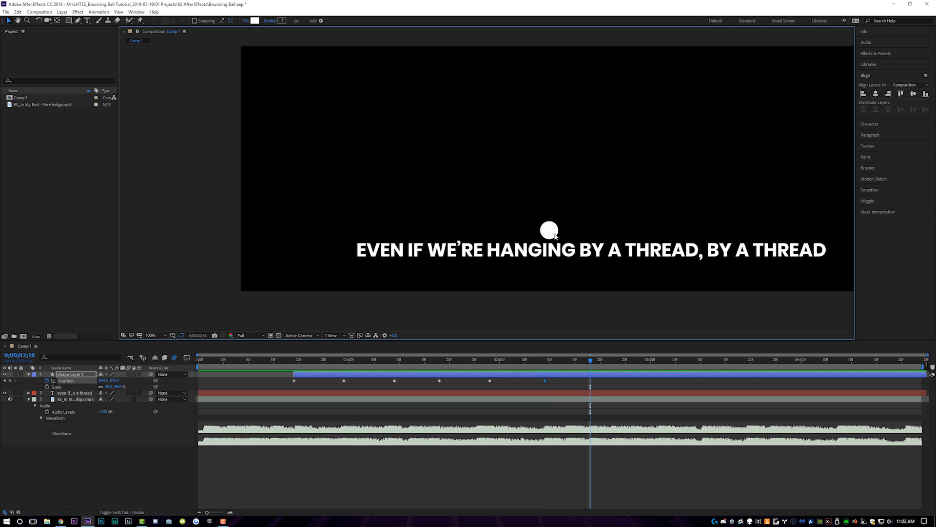
pyautogui.moveTo(548, 231); pyautogui.dragTo(589, 230)
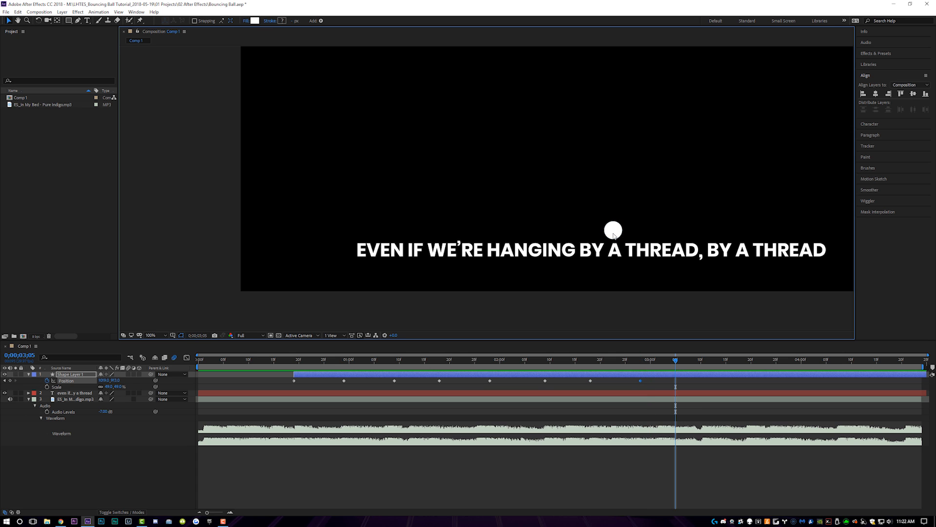
pyautogui.moveTo(612, 231); pyautogui.dragTo(634, 231)
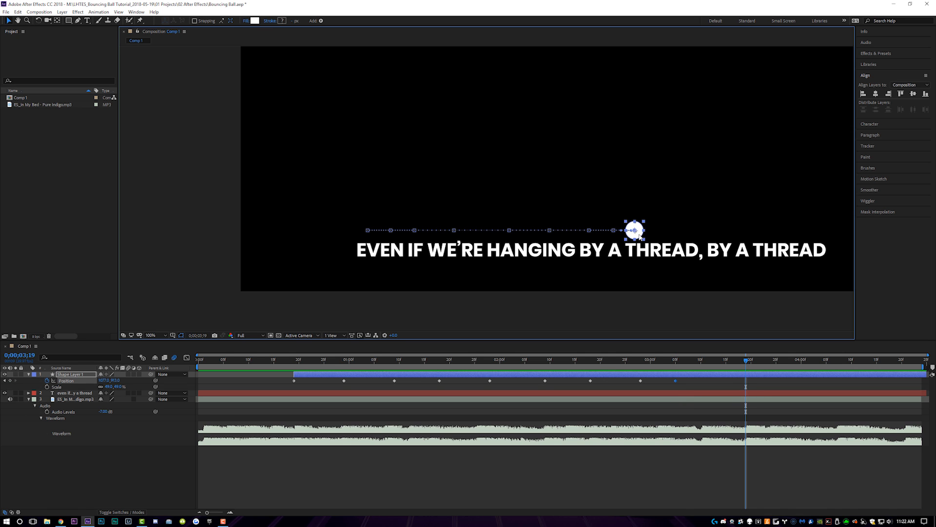
pyautogui.moveTo(633, 230); pyautogui.dragTo(678, 231)
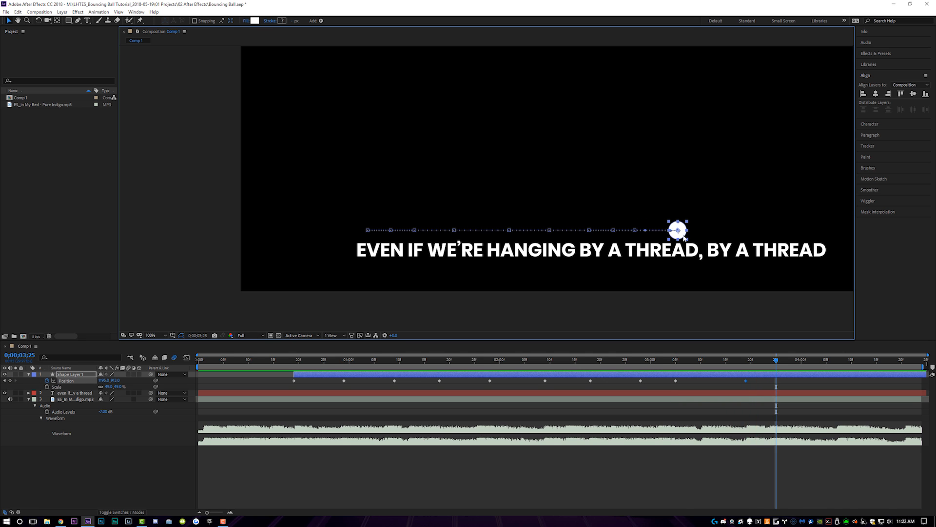
pyautogui.moveTo(678, 230); pyautogui.dragTo(717, 230)
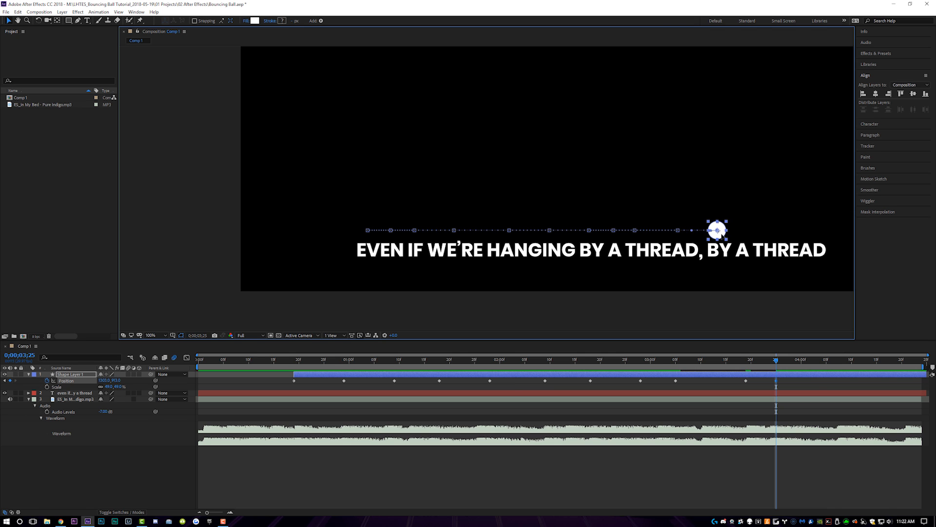
pyautogui.moveTo(775, 359); pyautogui.dragTo(817, 359)
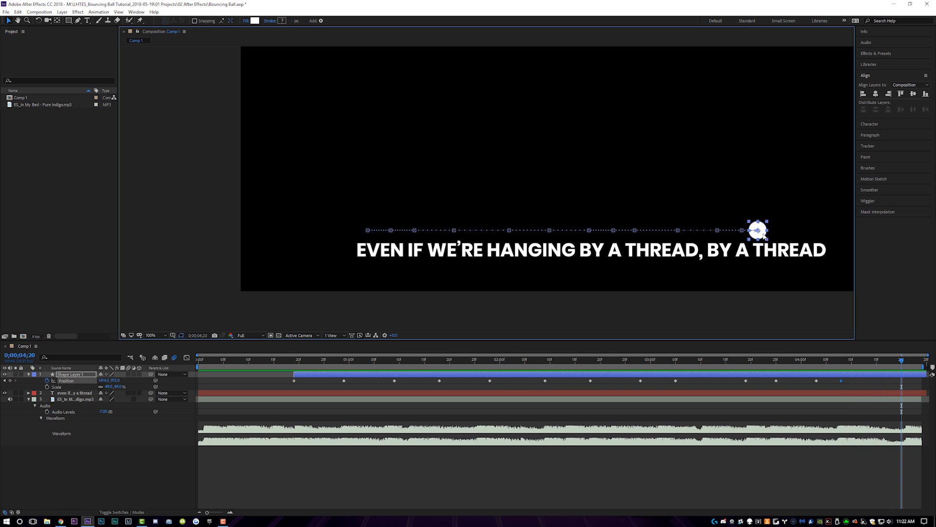
pyautogui.moveTo(759, 230); pyautogui.dragTo(808, 230)
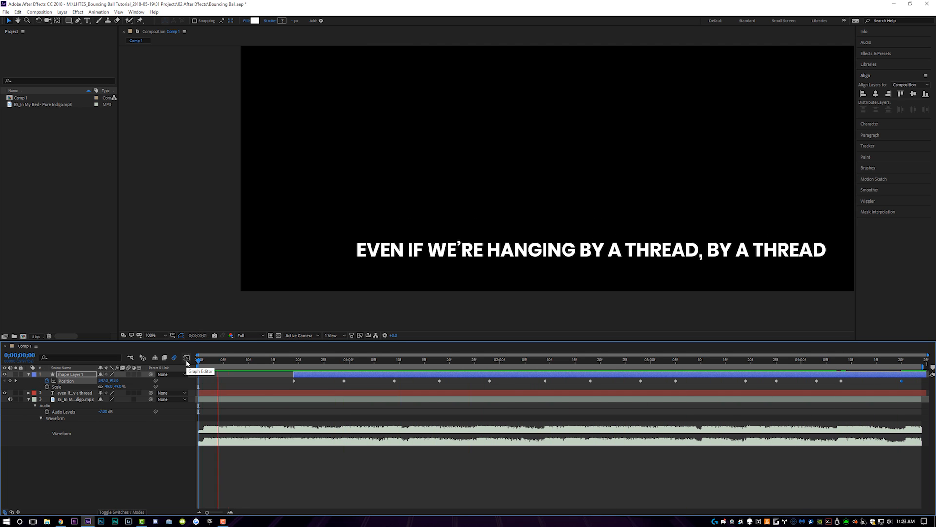
pyautogui.click(323, 359)
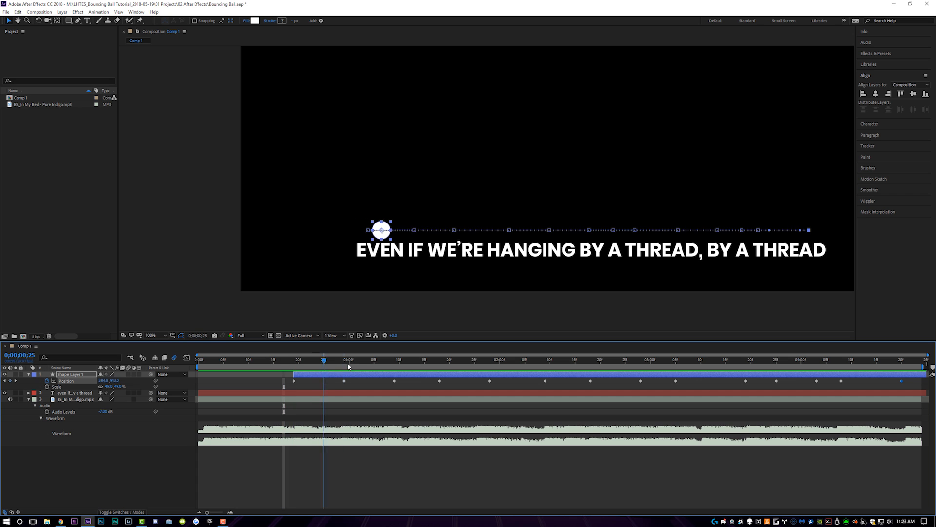
pyautogui.click(740, 359)
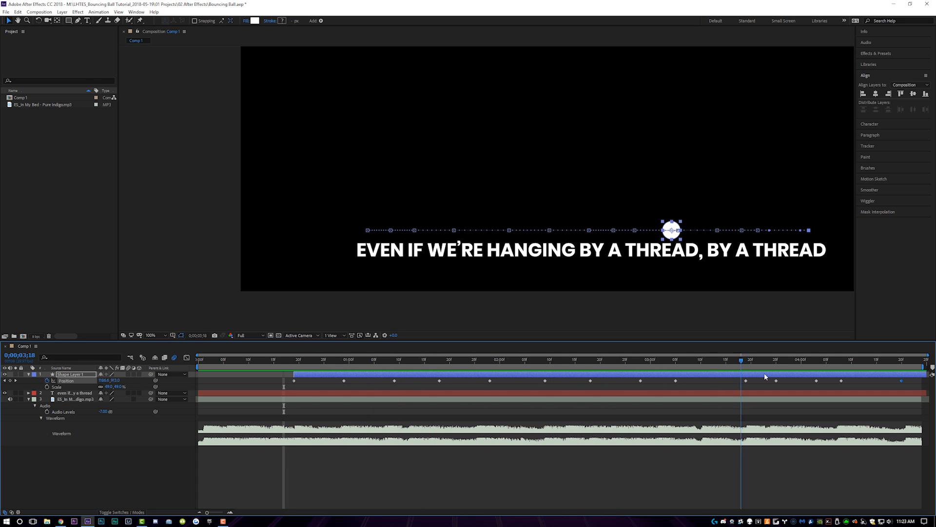
pyautogui.click(328, 359)
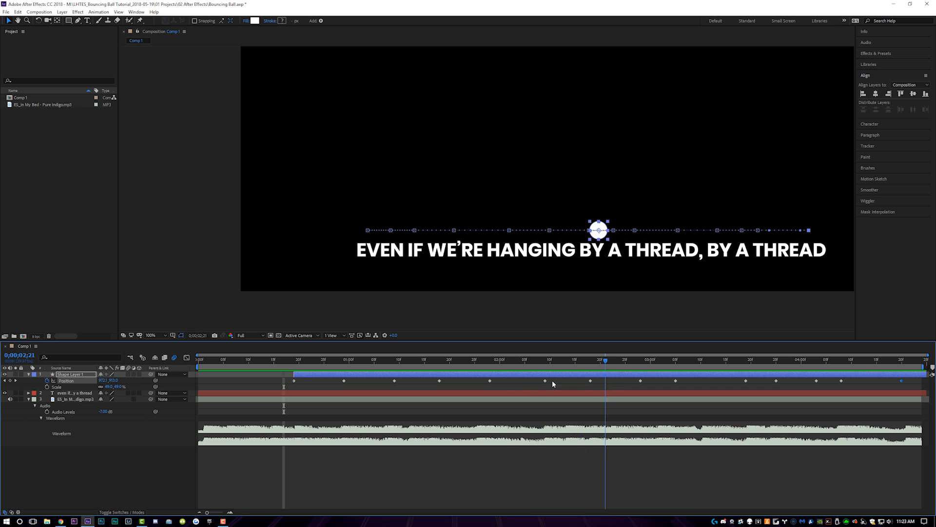
pyautogui.click(313, 359)
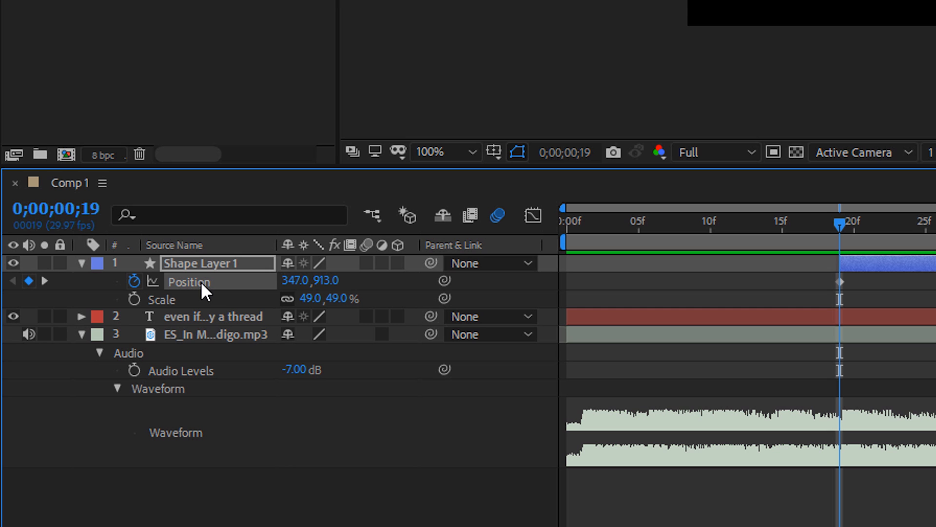
# - Separate the ball's Position into X Position and Y Position, keeping keyframes
pyautogui.rightClick(189, 281)
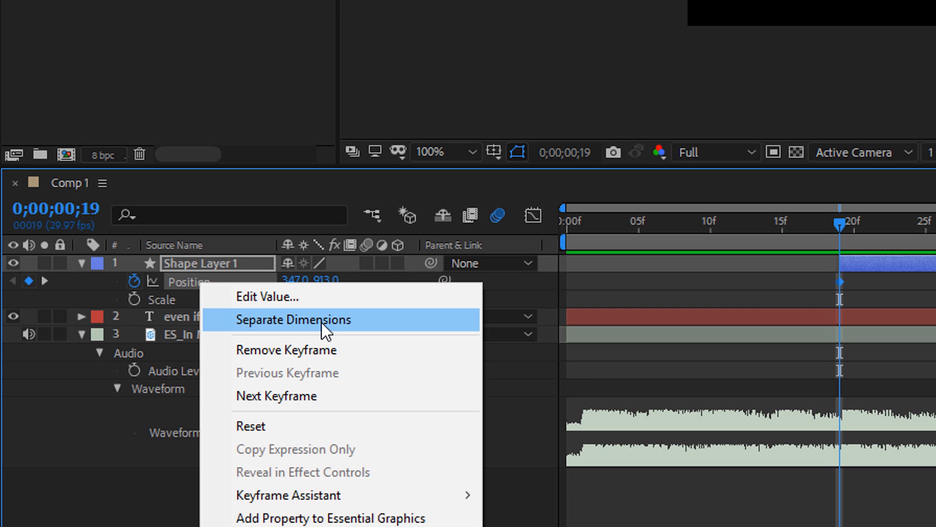
pyautogui.click(292, 320)
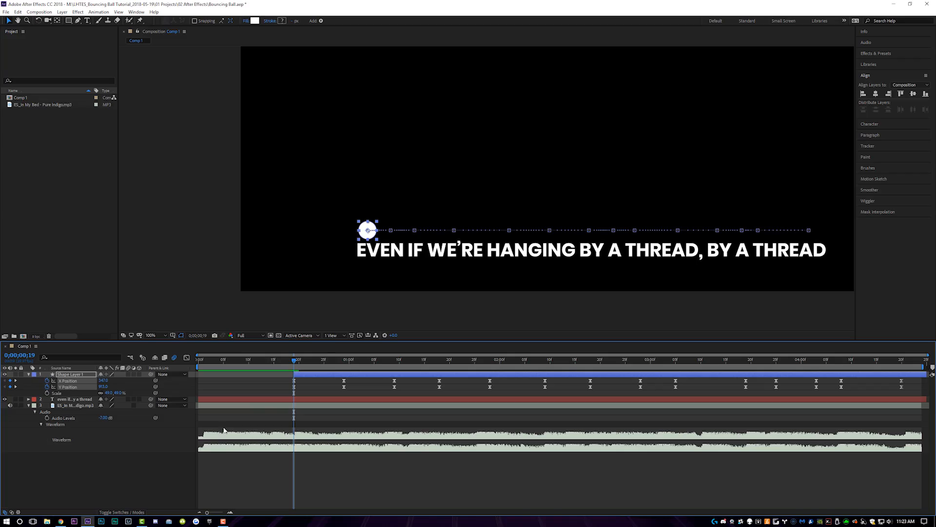
# - Add a raised Y Position keyframe between the first two landings
pyautogui.click(320, 359)
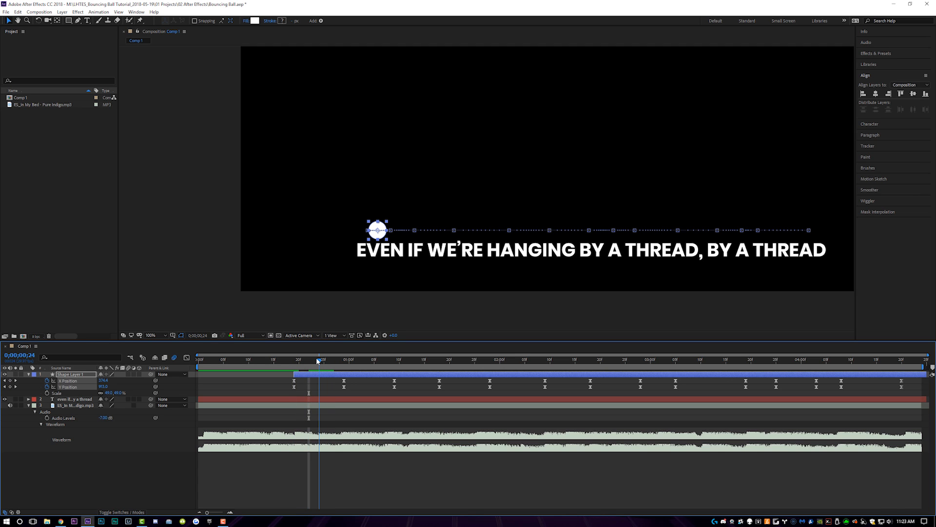
pyautogui.click(319, 359)
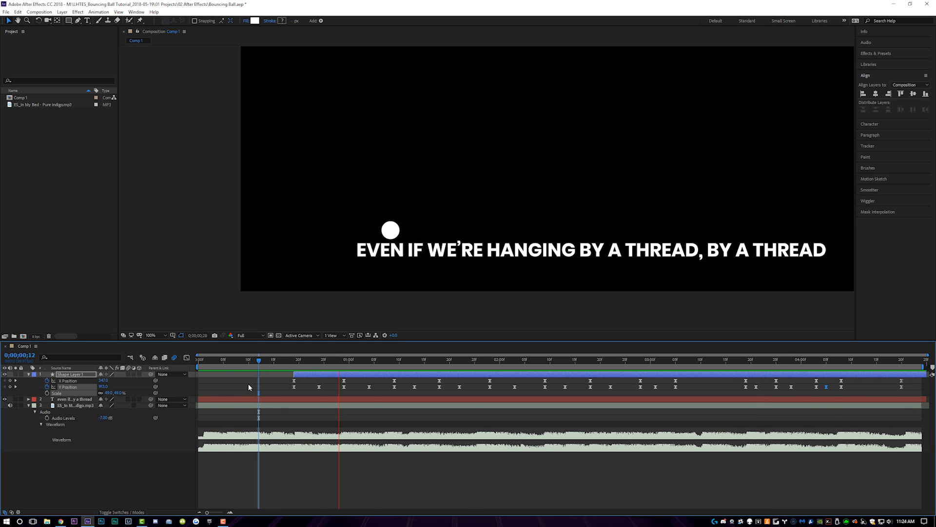
# - Add the next raised Y keyframe so the path keeps bouncing between words
pyautogui.click(475, 358)
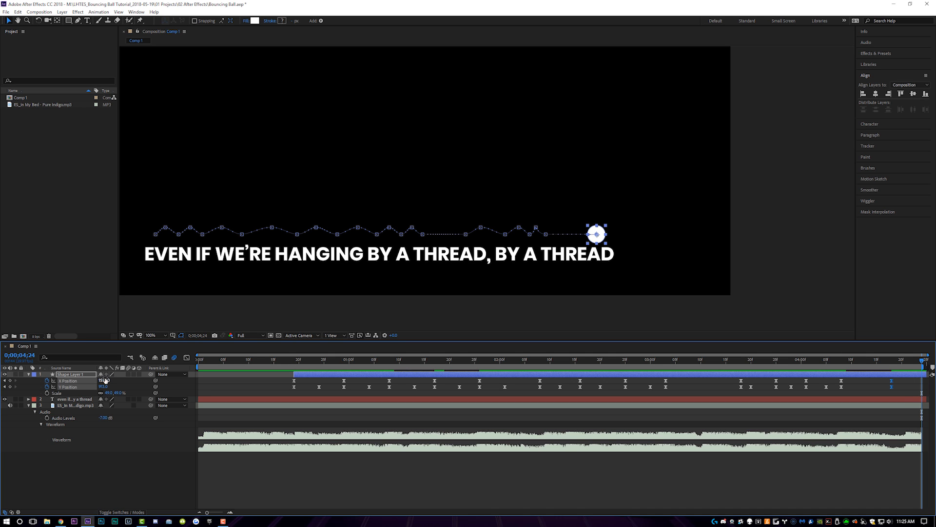
# - Extend the ball's path off-screen past the right edge and before the first word
pyautogui.moveTo(595, 234); pyautogui.dragTo(743, 233)
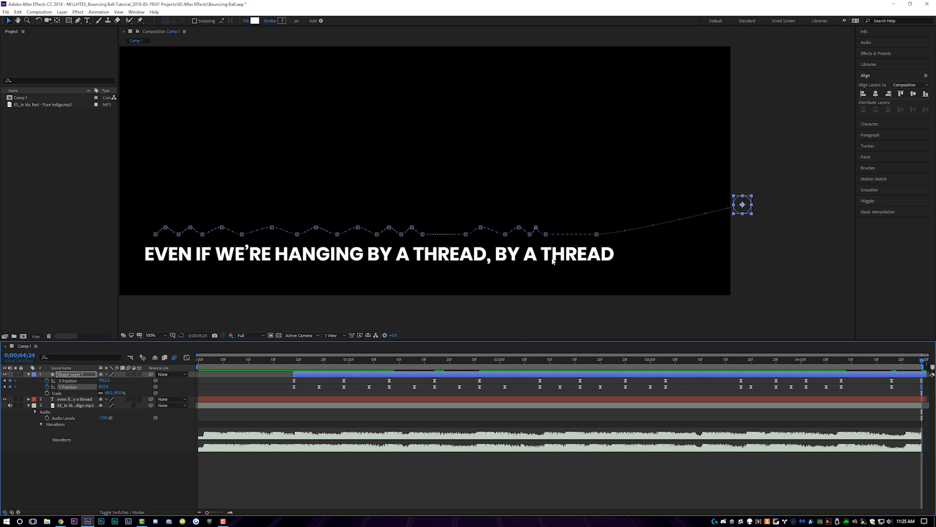
pyautogui.click(294, 359)
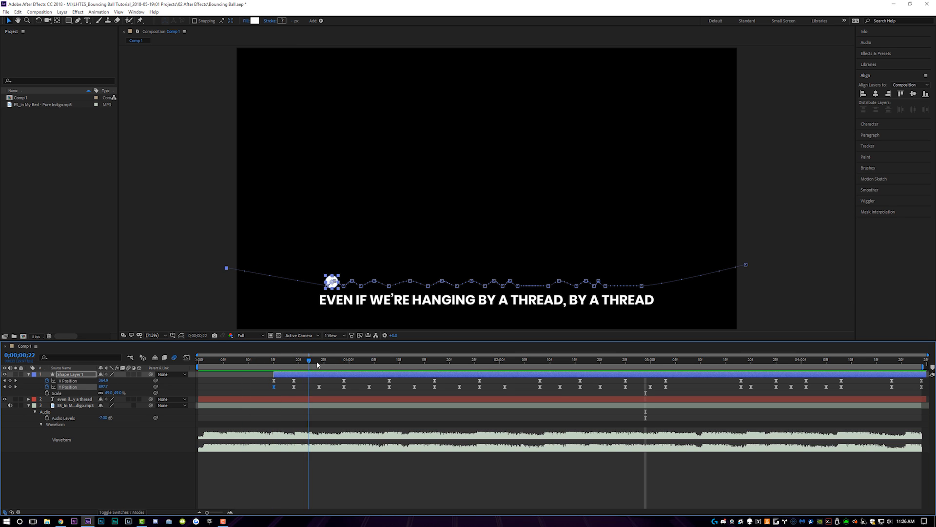
pyautogui.click(924, 359)
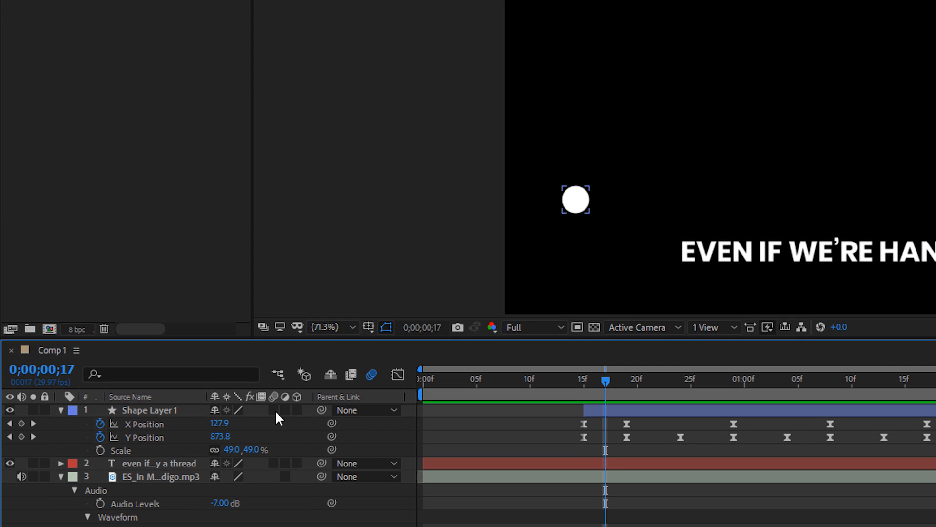
# - Switch on motion blur for the ball layer
pyautogui.click(371, 375)
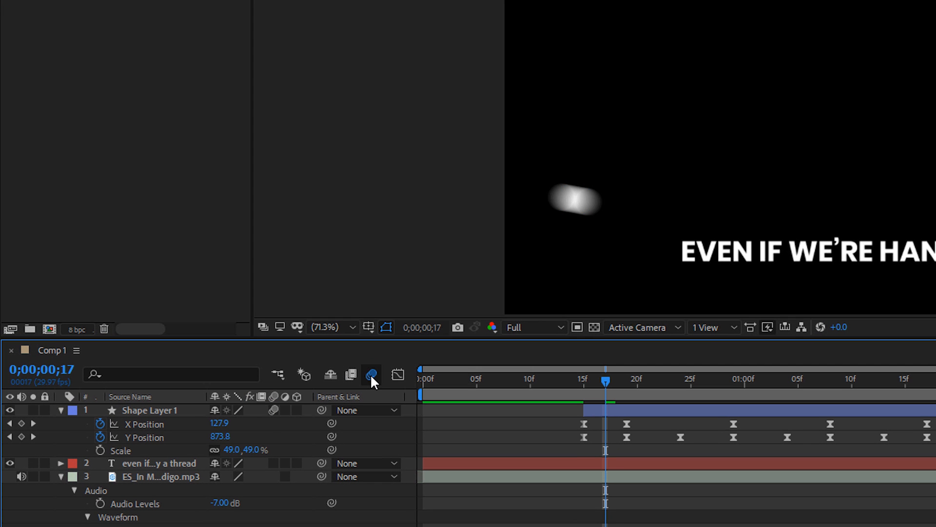
pyautogui.moveTo(371, 375)
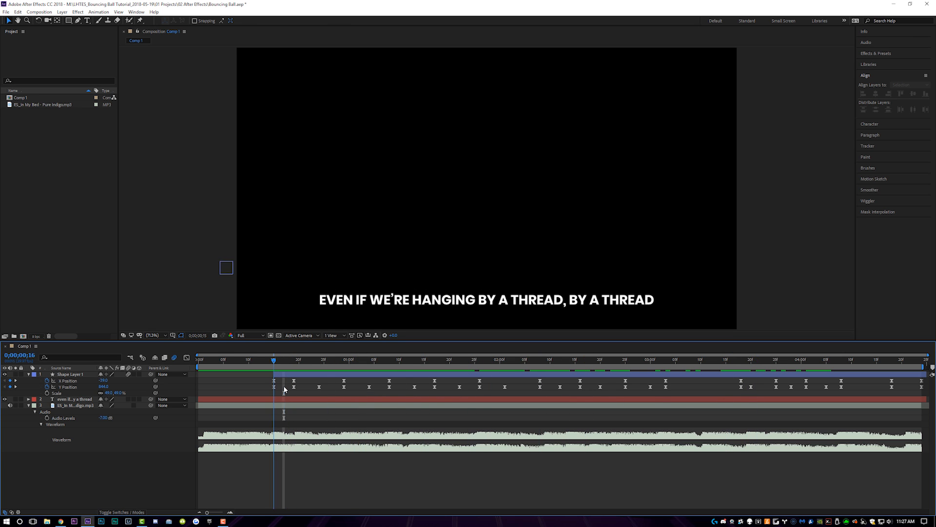
# - Duplicate the lyric text layer and colour the copy purple
pyautogui.click(71, 399)
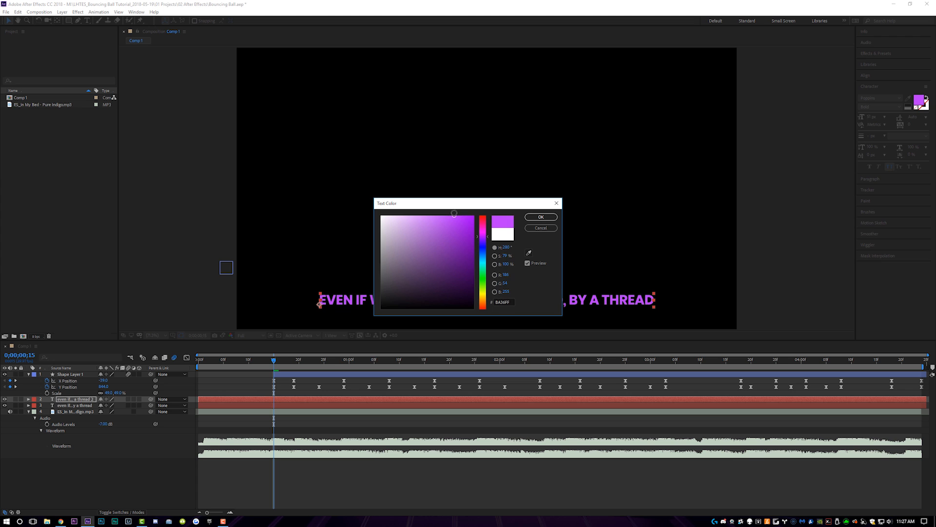
pyautogui.click(540, 216)
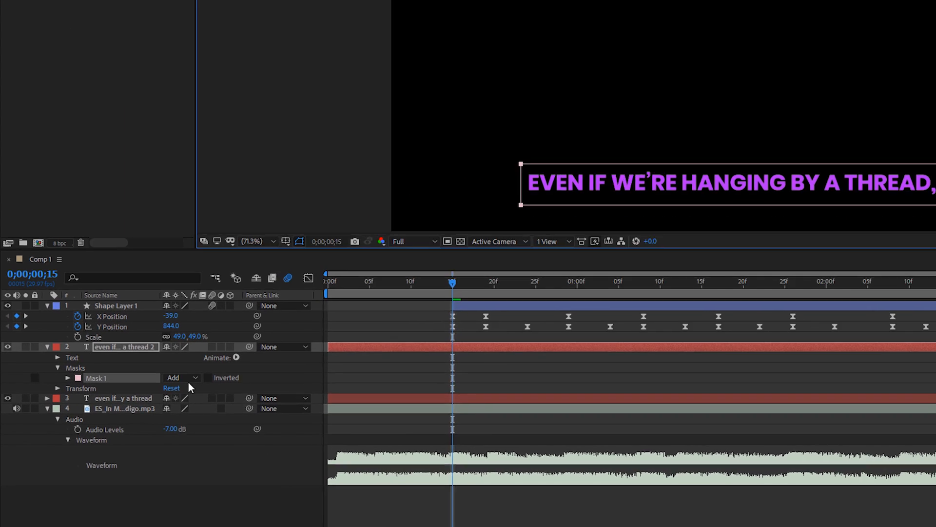
# - Switch Mask 1 on the purple text copy from Add to Subtract mode
pyautogui.click(181, 376)
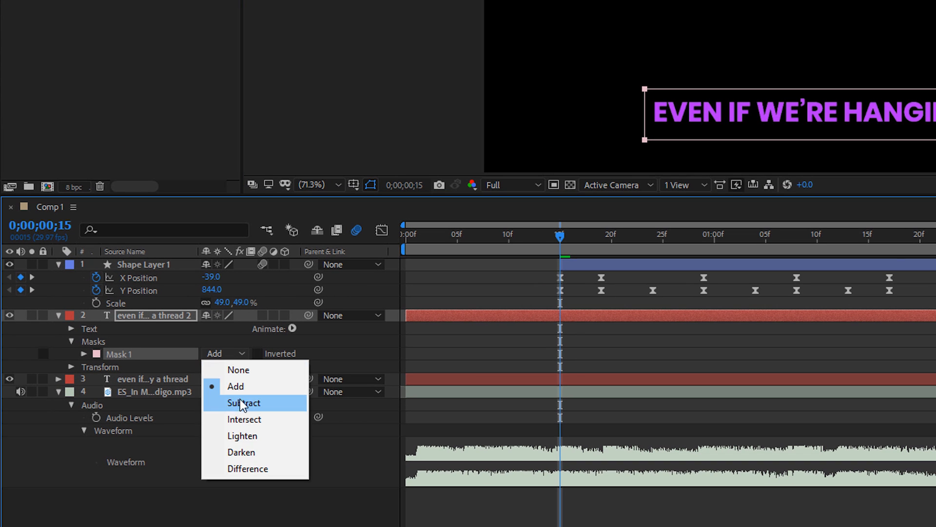
pyautogui.click(242, 403)
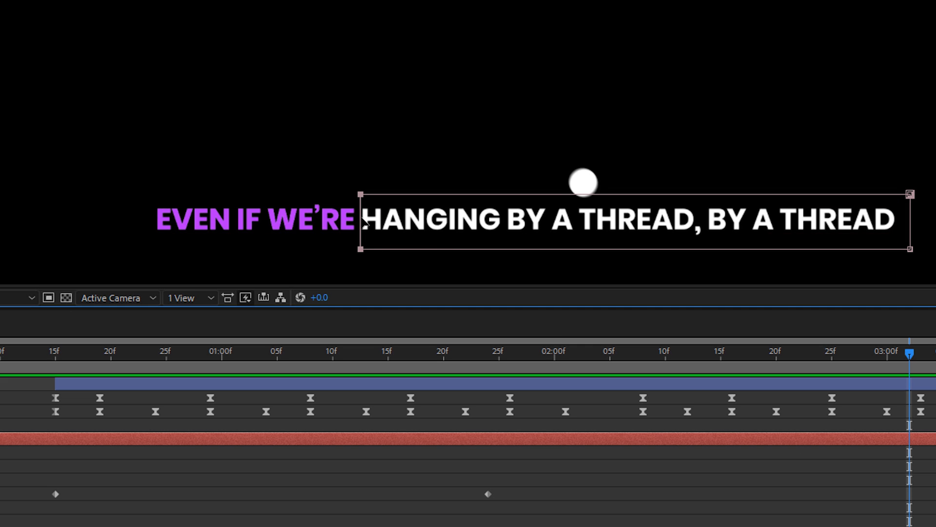
# - Move the mask's left edge so the purple fill reaches 'Hanging by a' as the ball lands
pyautogui.moveTo(358, 219); pyautogui.dragTo(576, 219)
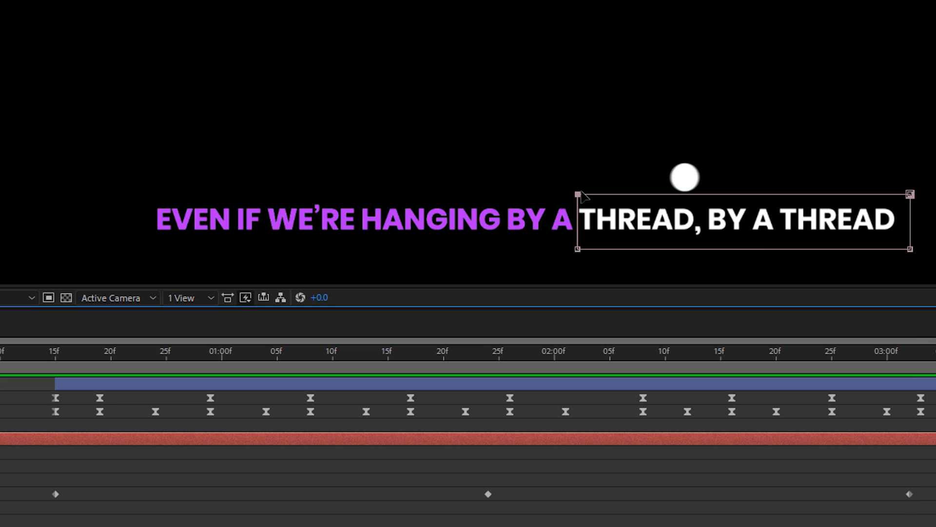
pyautogui.moveTo(579, 257)
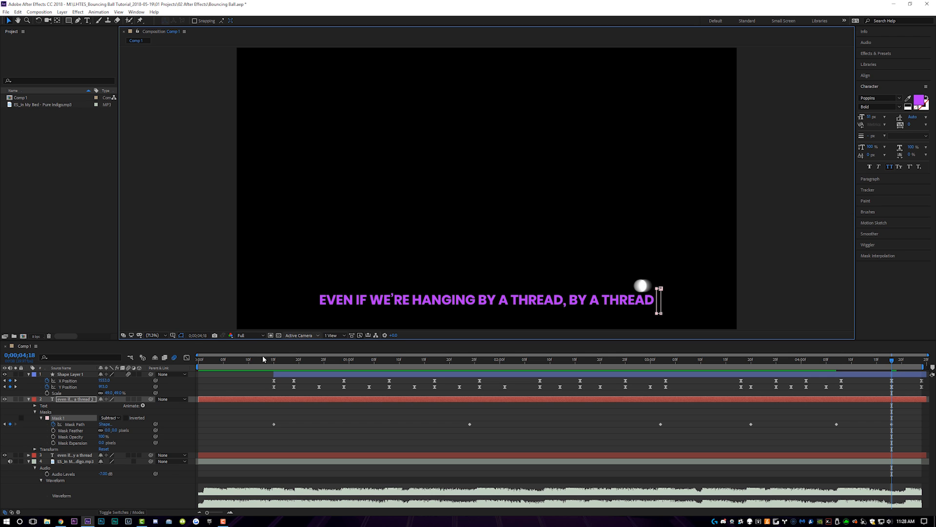
pyautogui.moveTo(251, 361)
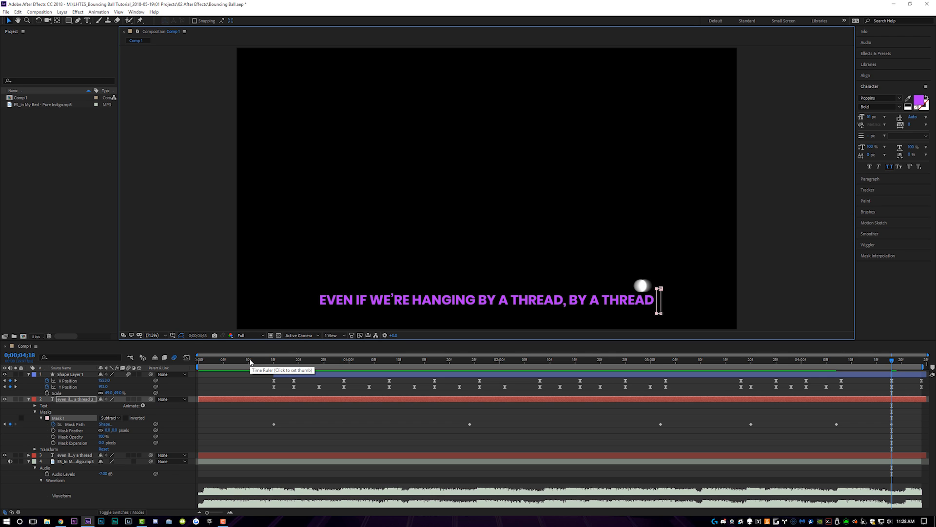